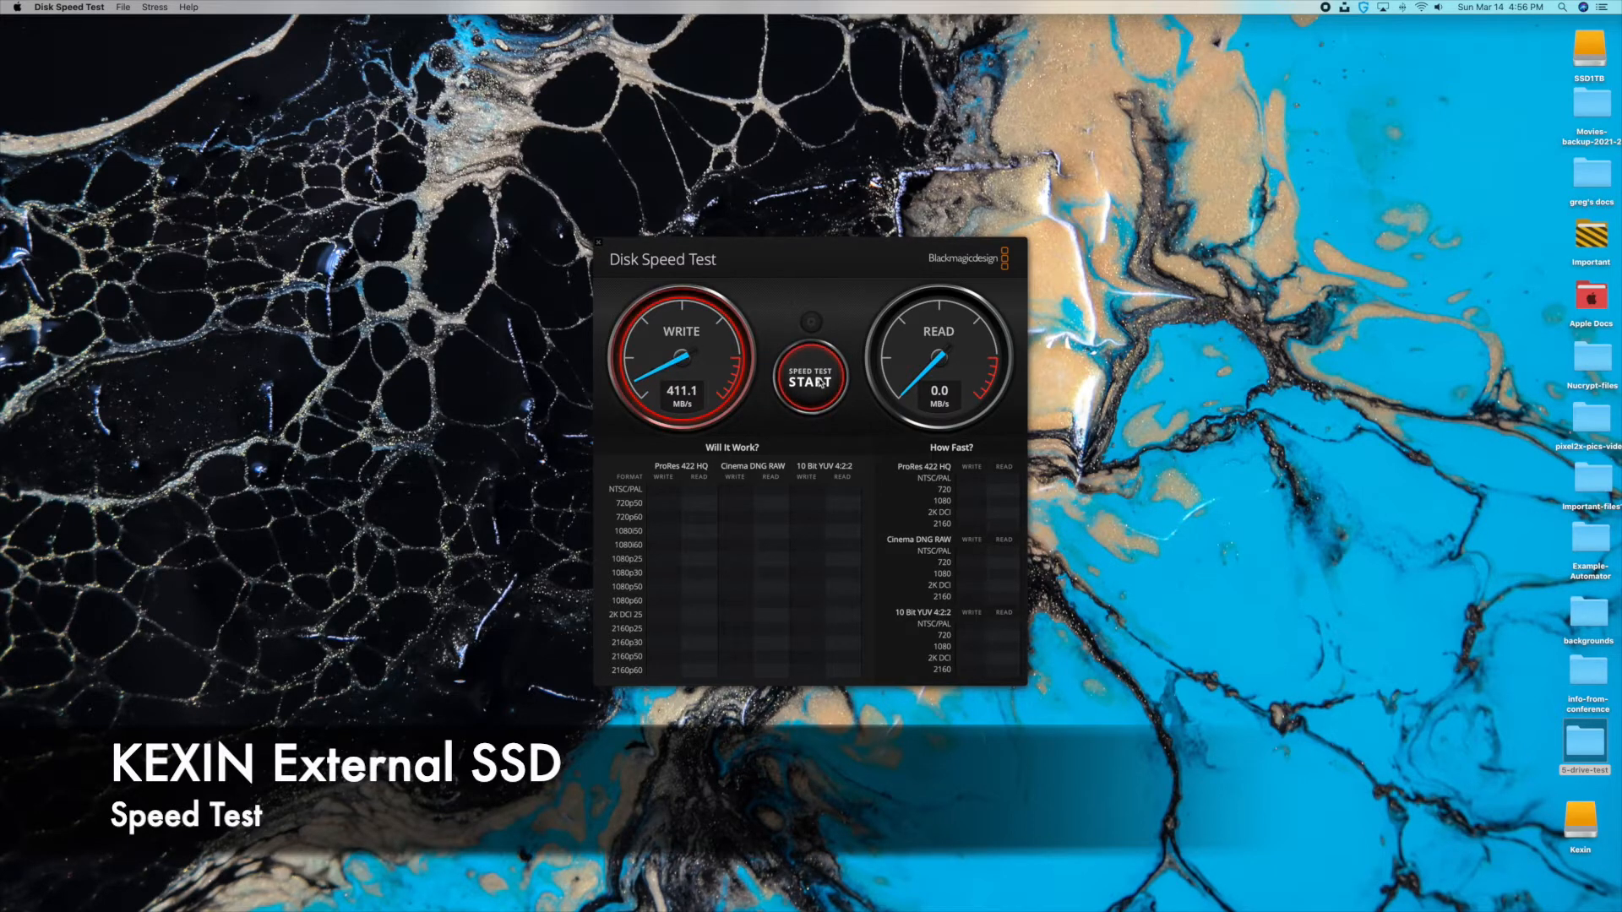
Start the Disk Speed Test write/read benchmark on the Kexin external SSD
click(810, 375)
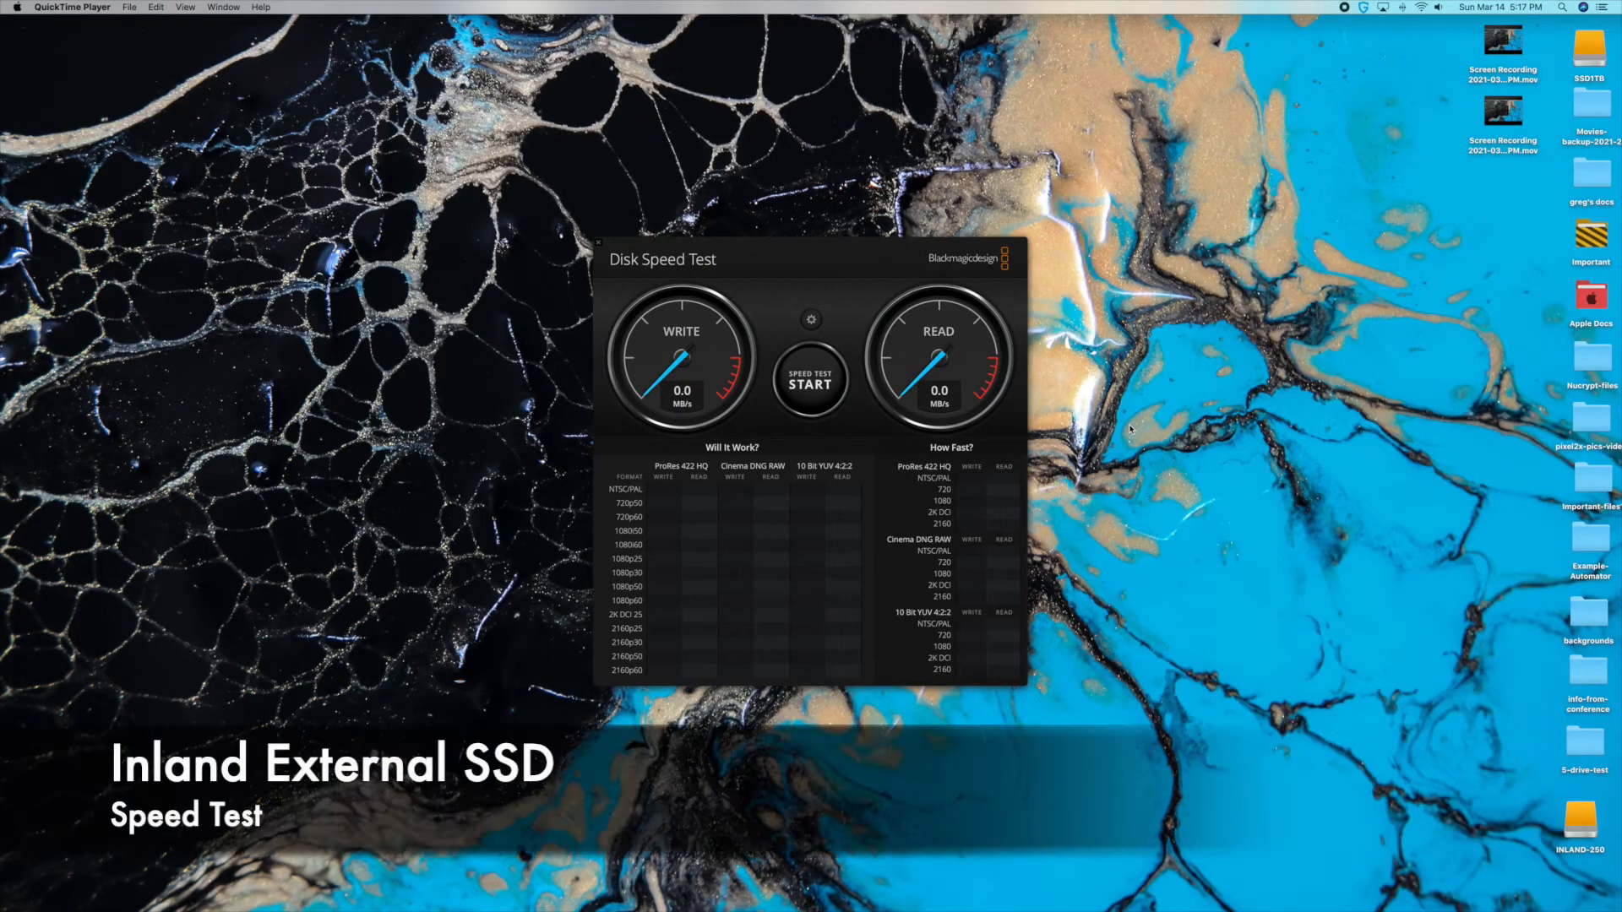
mouse_move(823, 265)
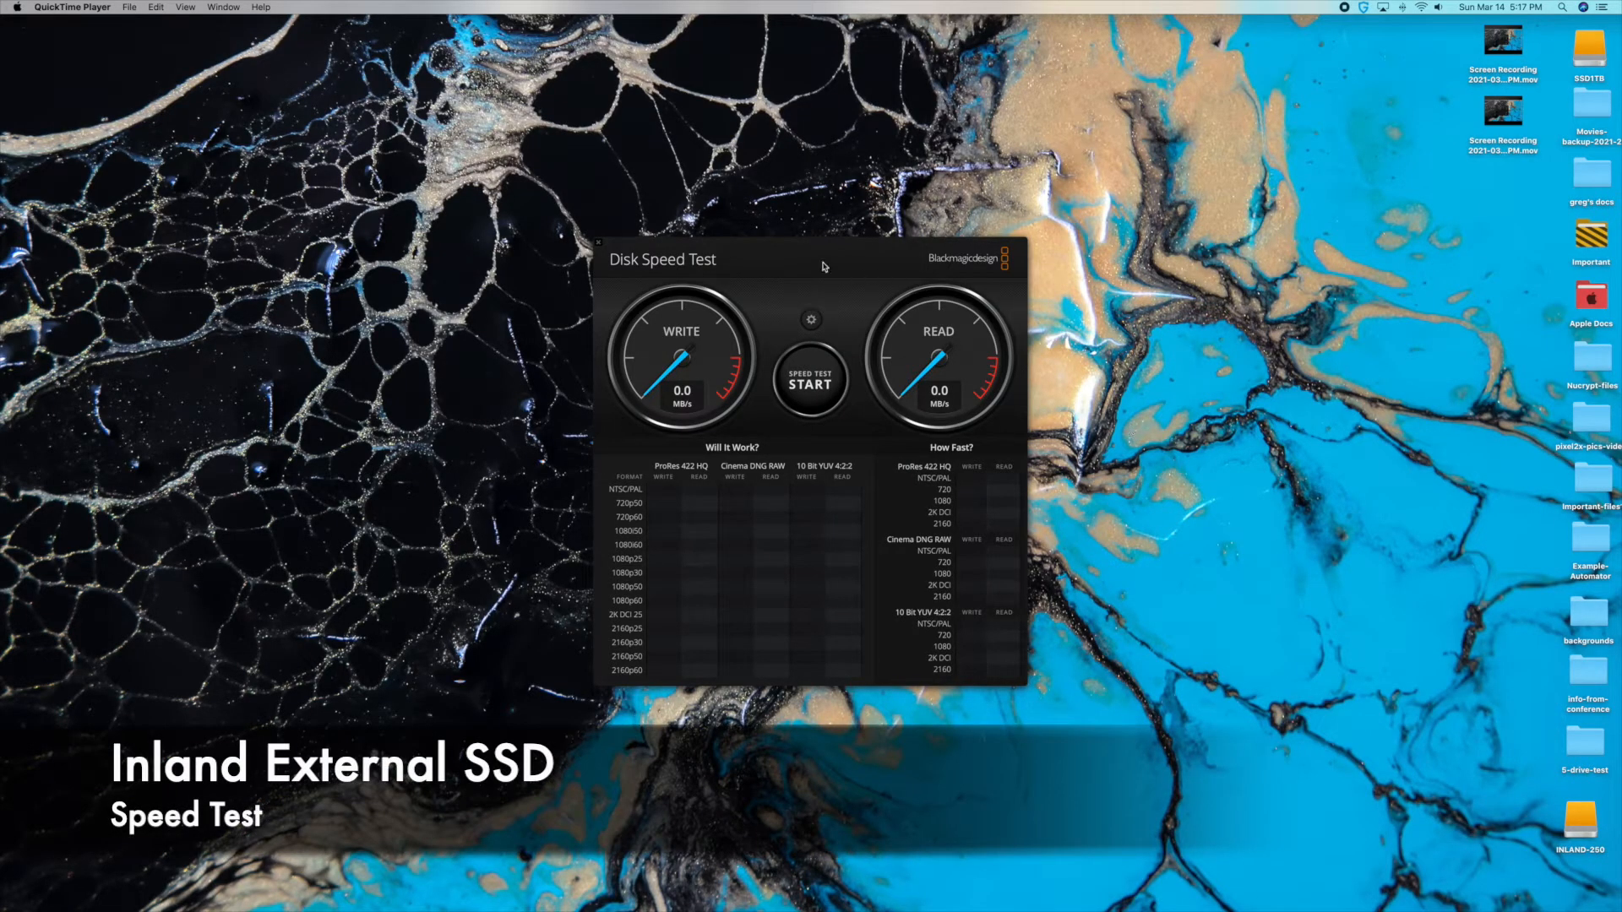
mouse_move(823, 353)
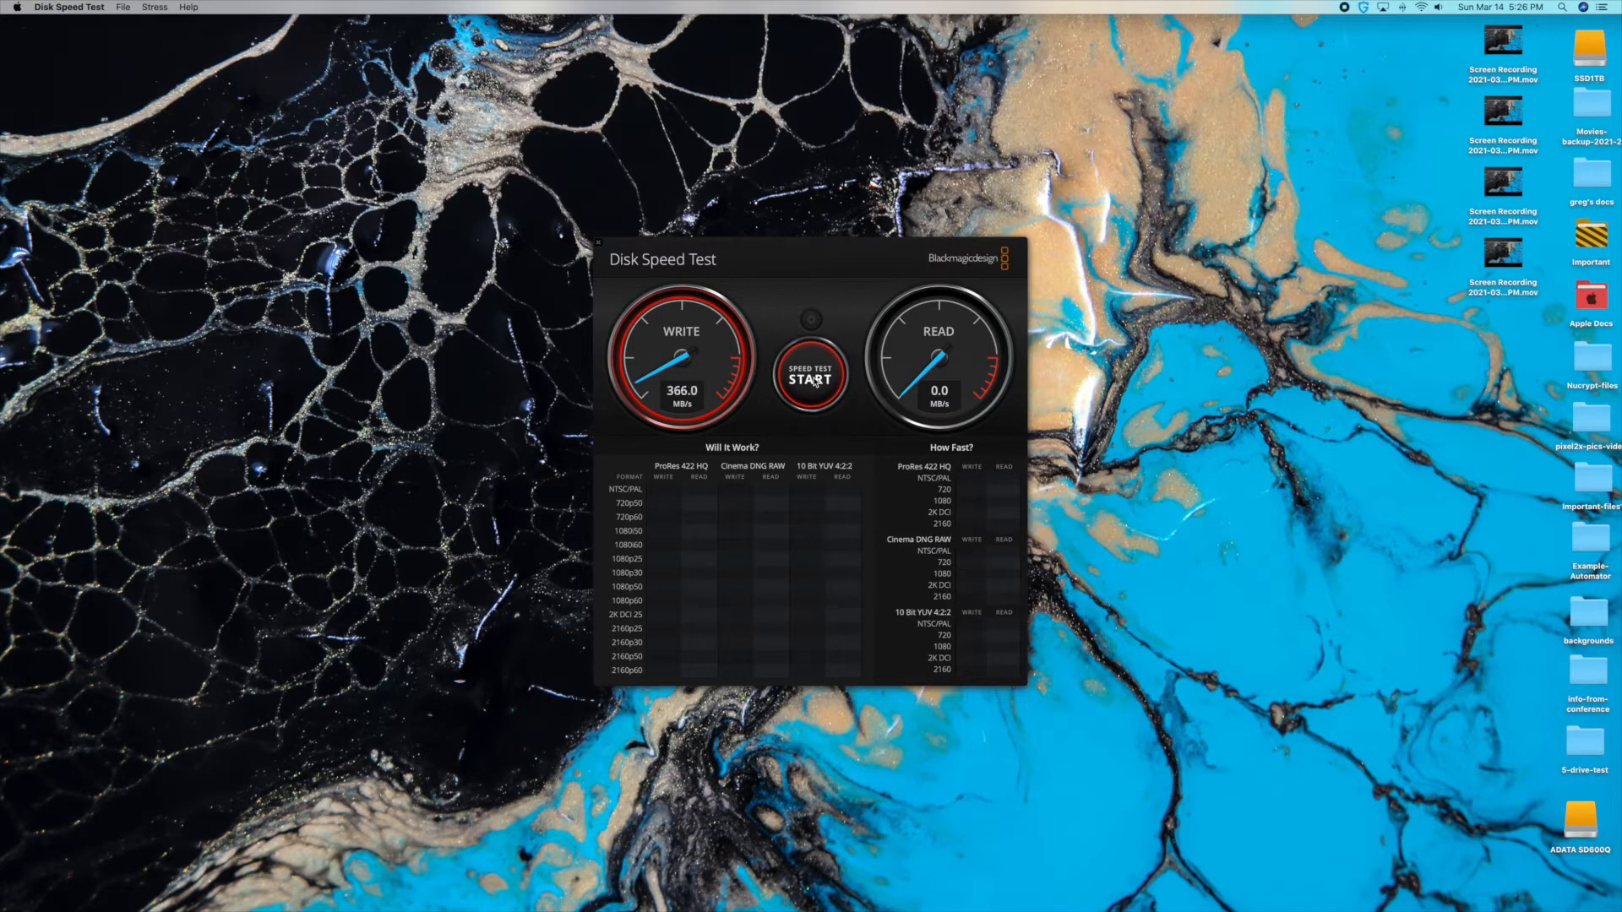
Start the Disk Speed Test write/read benchmark on the ADATA SD600Q drive
click(811, 376)
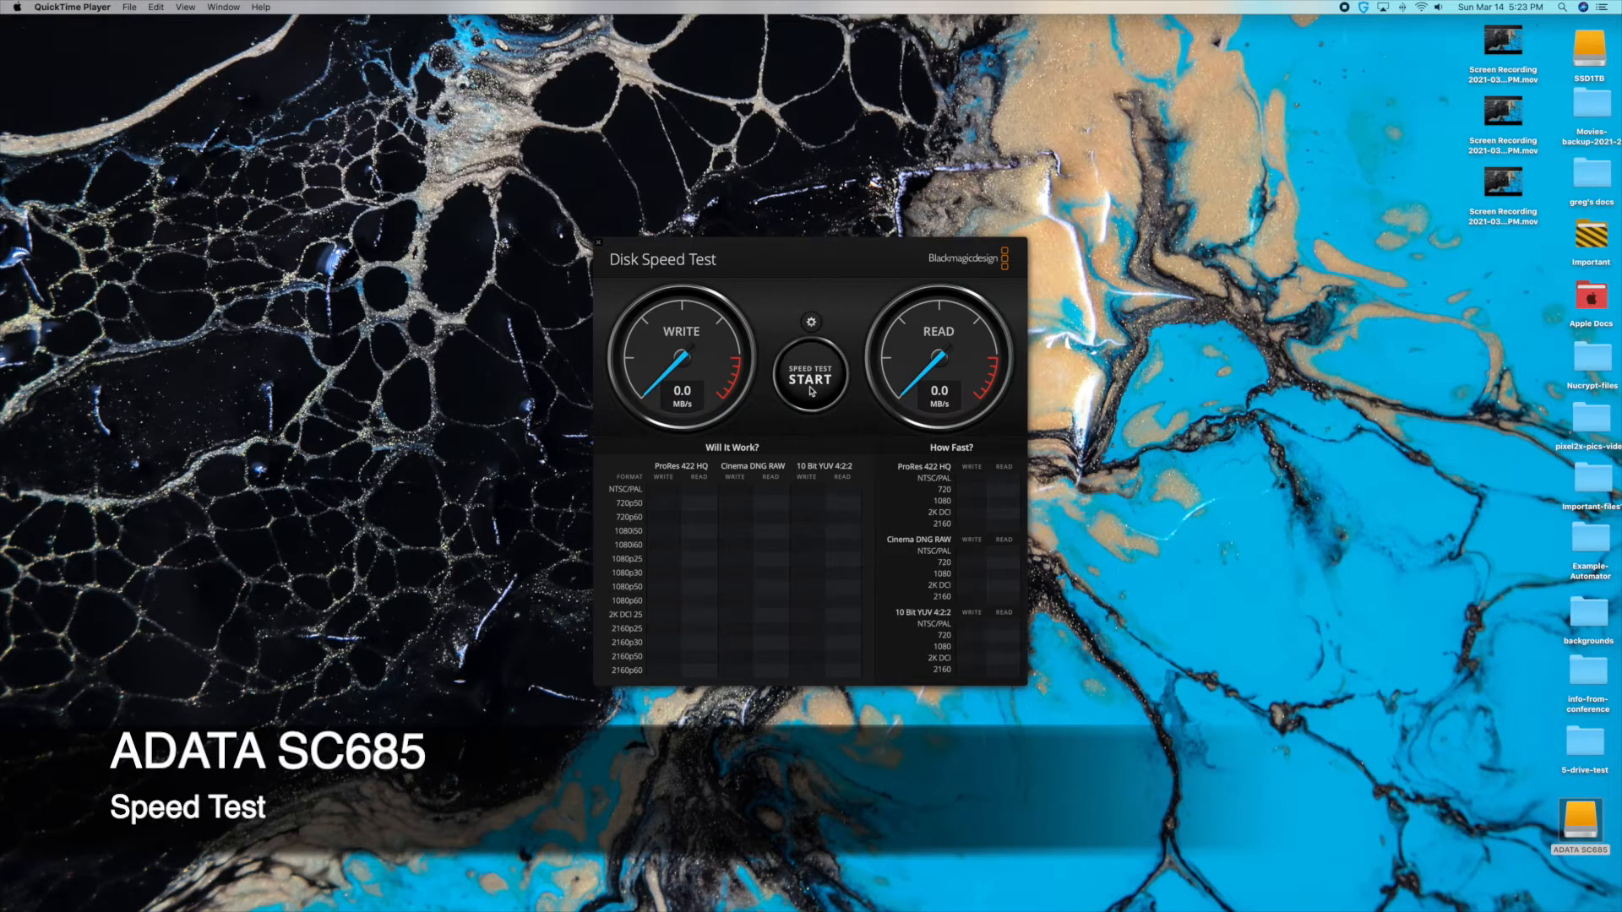
Start the Disk Speed Test write/read benchmark on the ADATA SC685 drive
click(811, 375)
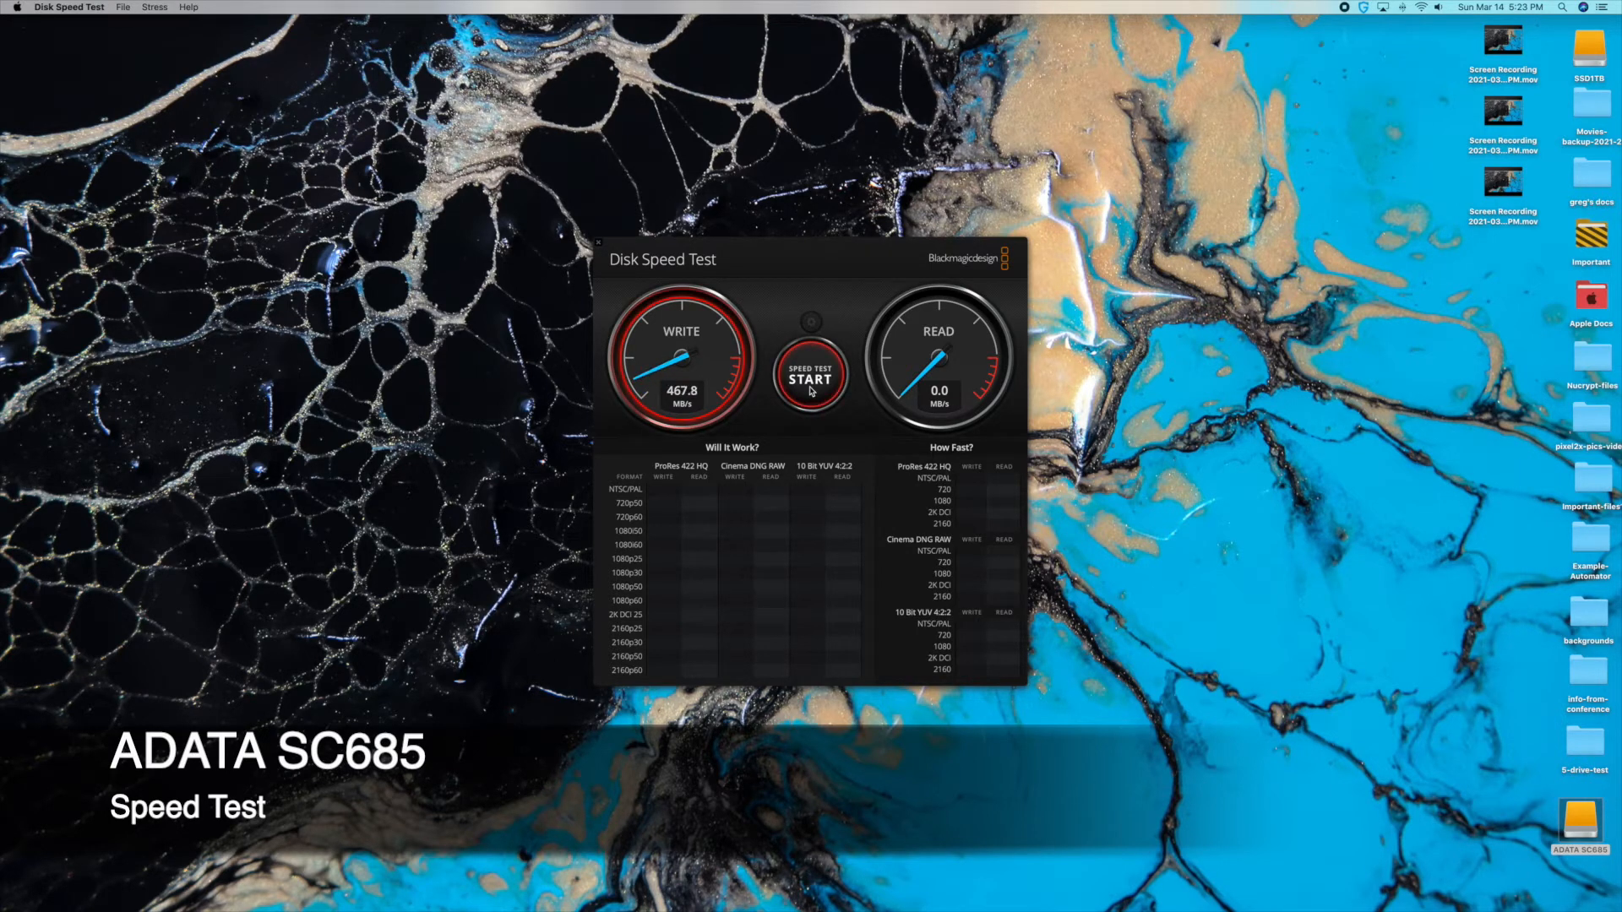
click(813, 375)
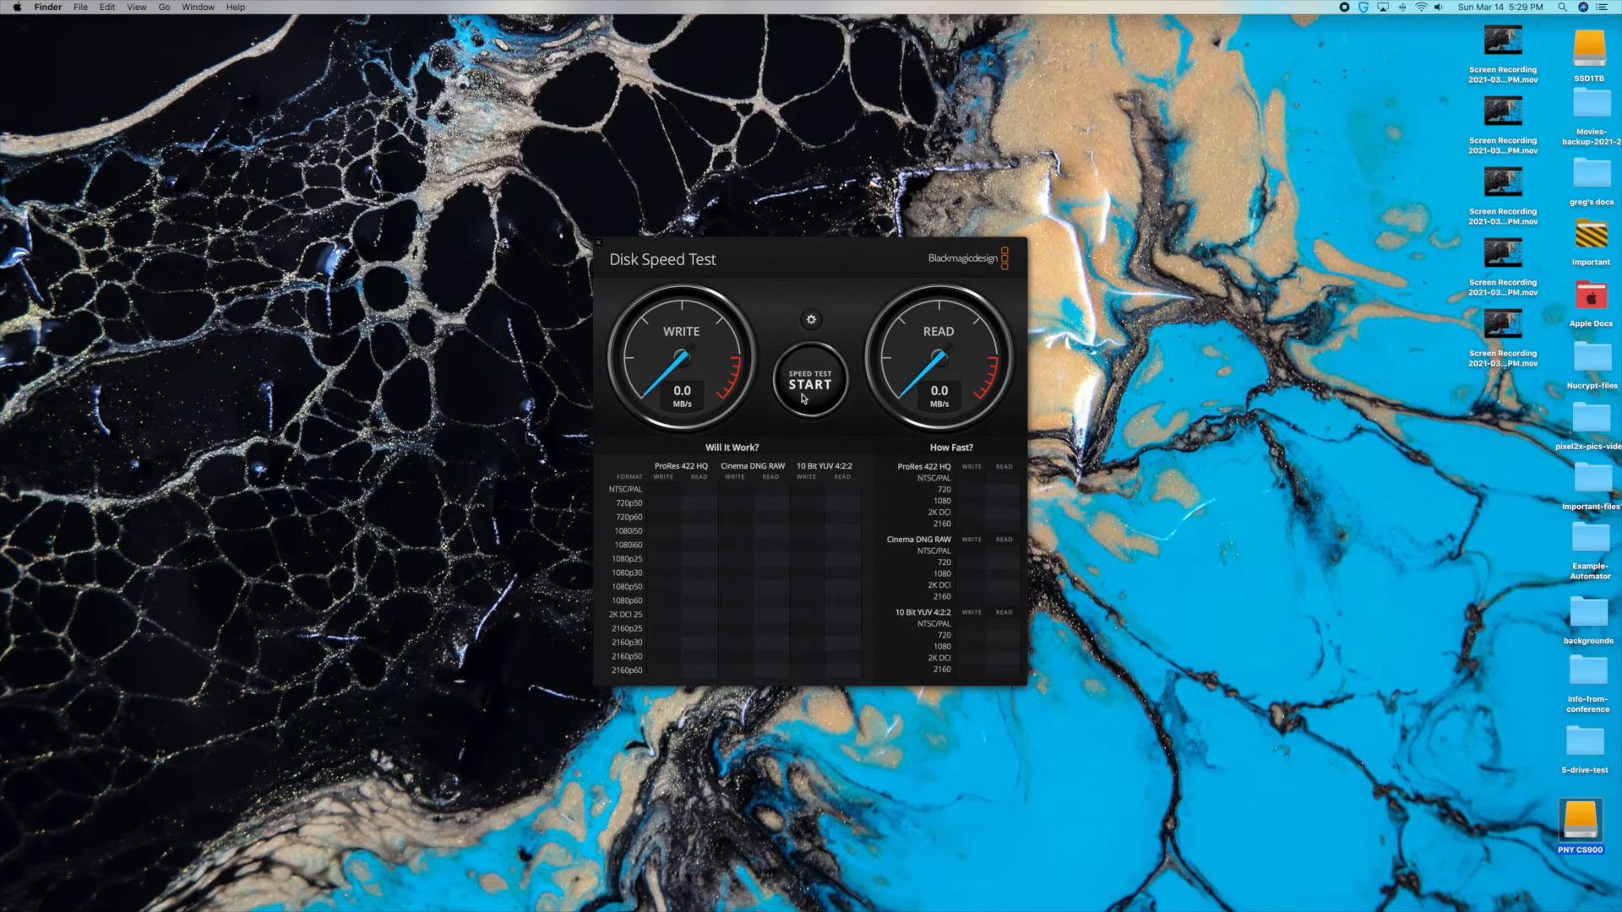
Start the Disk Speed Test write/read benchmark on the PNY CS900 drive
click(811, 384)
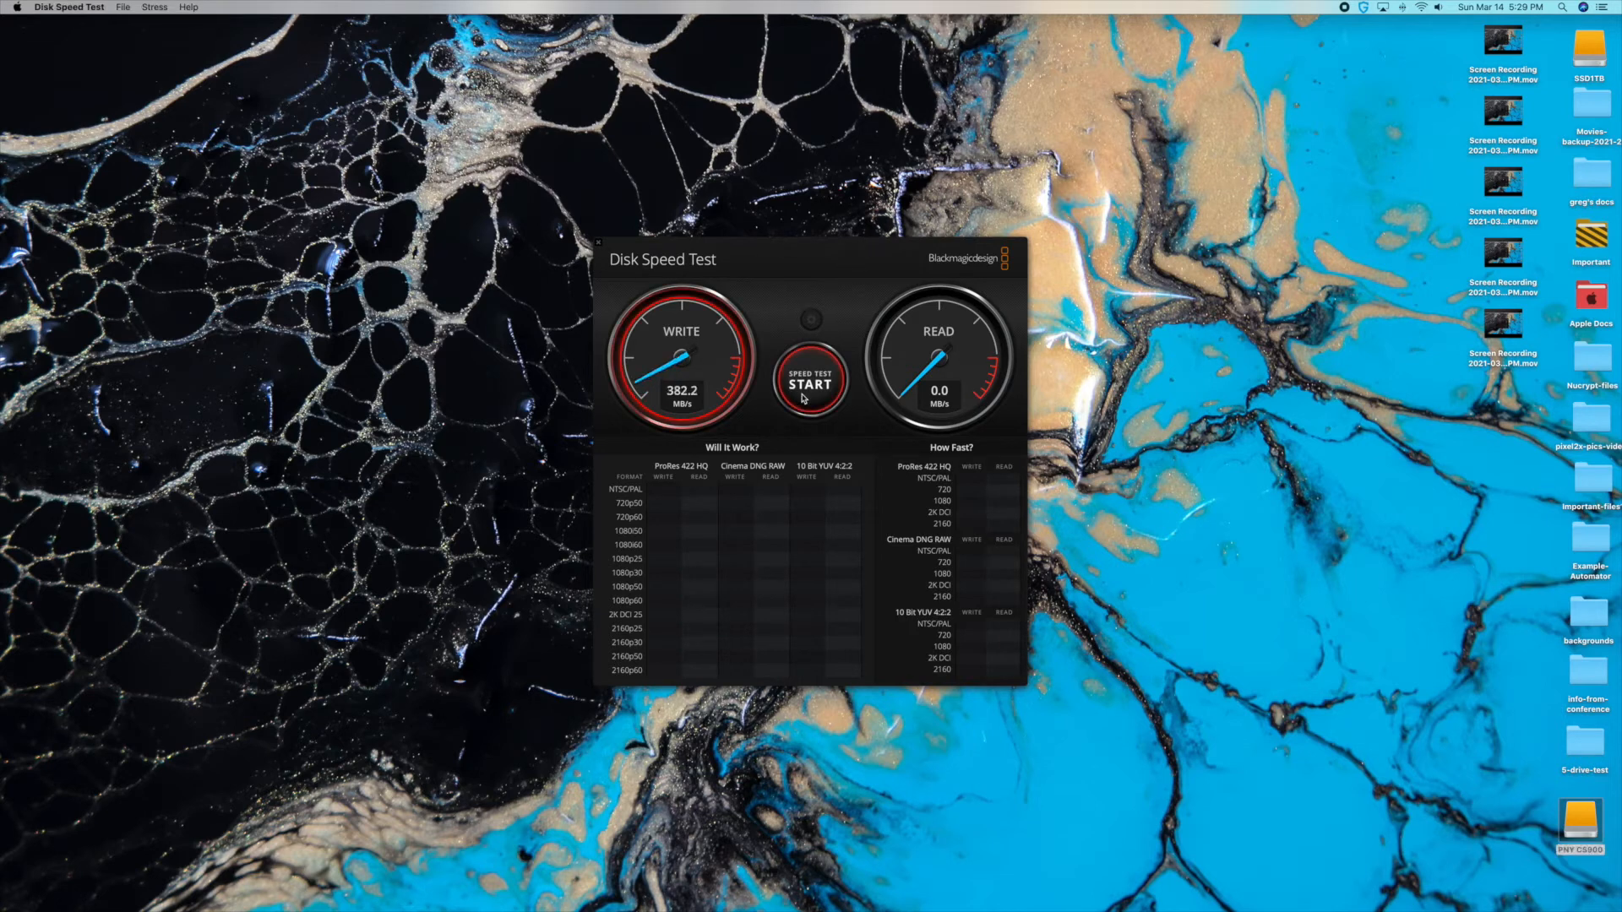